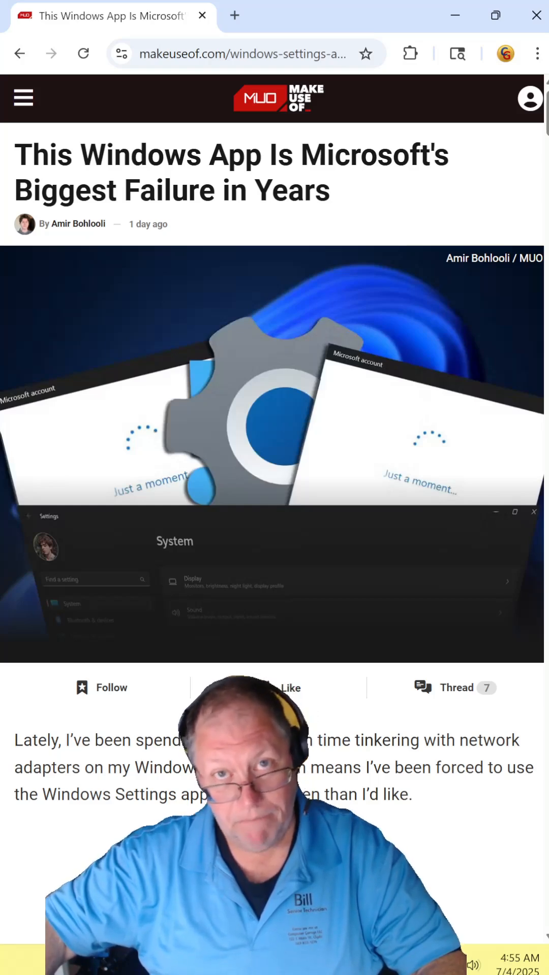
Scroll the article through sections 5 and 4 on wasted space and the one-window limit
scroll("down", 3)
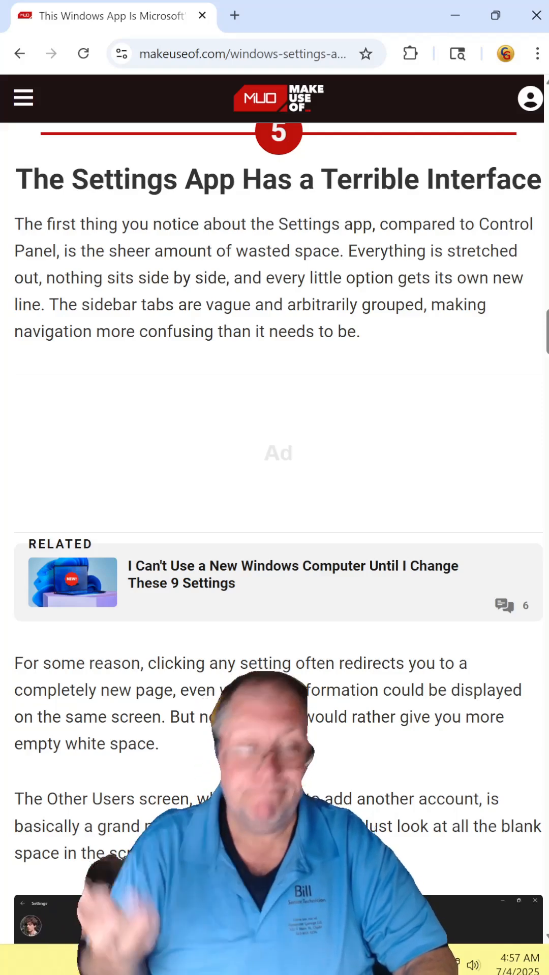
scroll("down", 3)
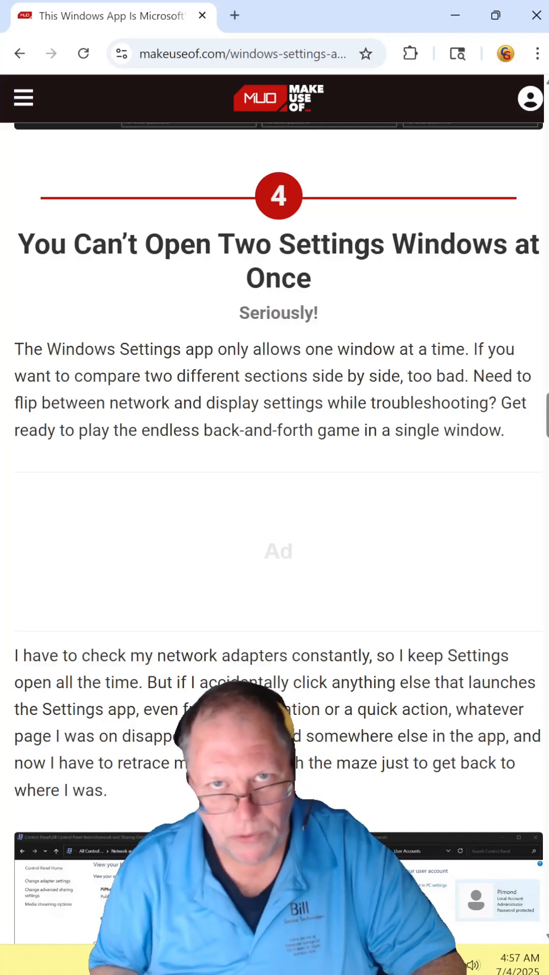
scroll("up", 3)
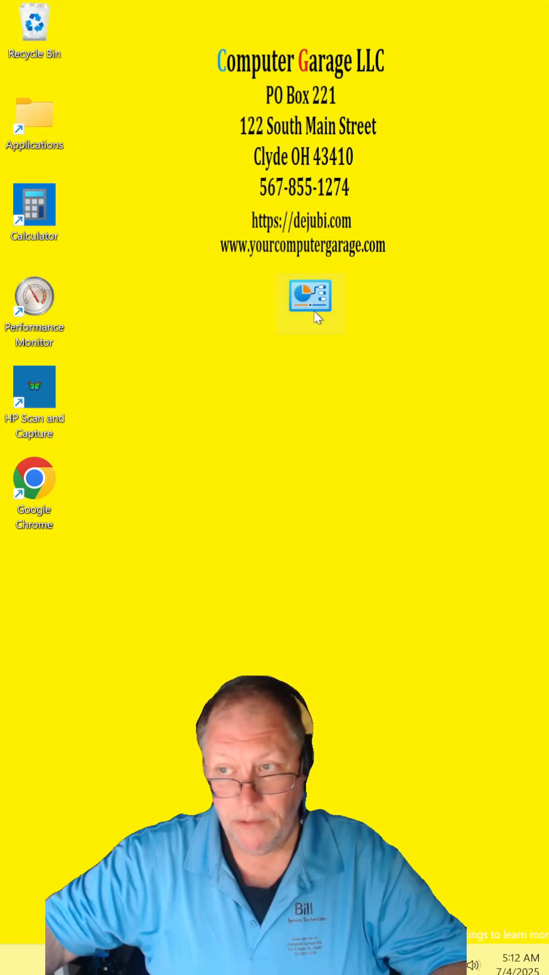
Open the God Mode folder from the desktop and scroll its categorized settings down to Power Options
double_click(309, 302)
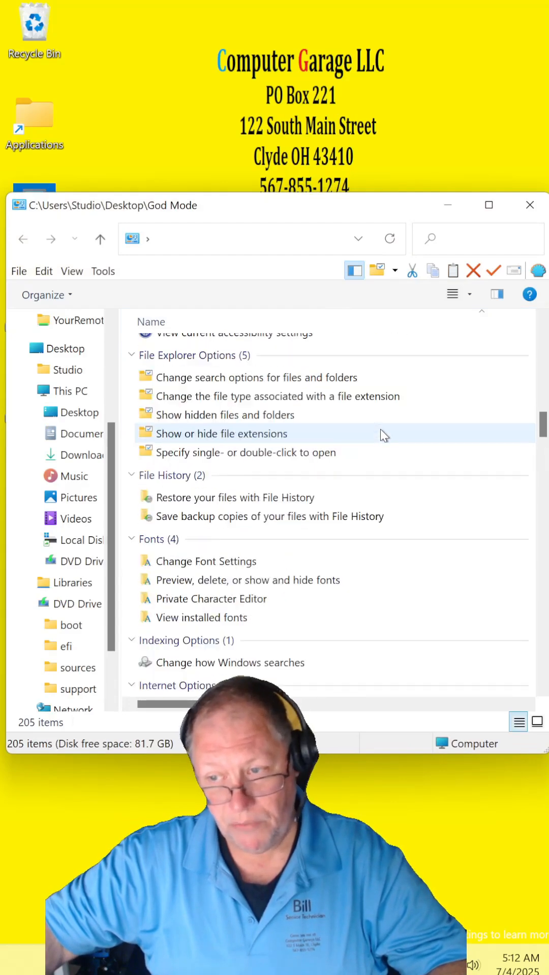
scroll("down", 3)
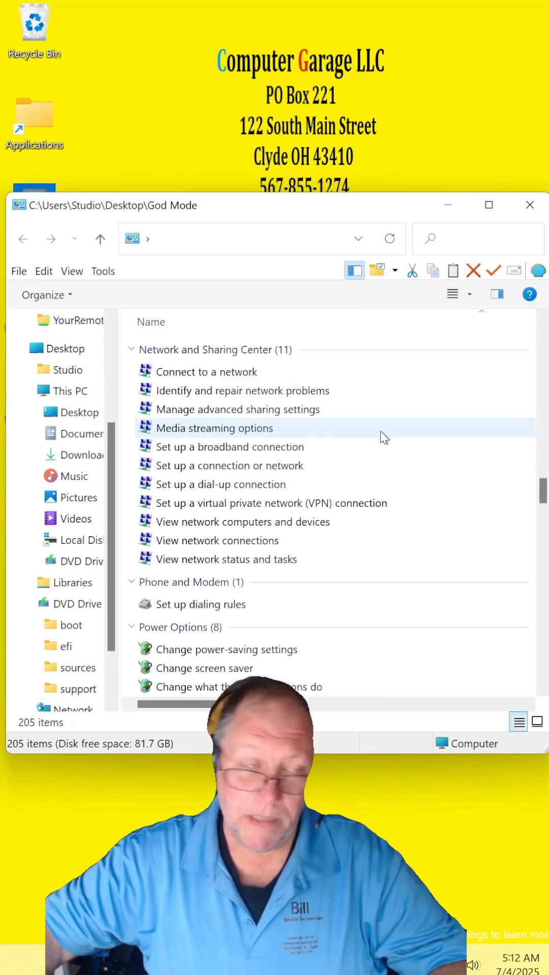